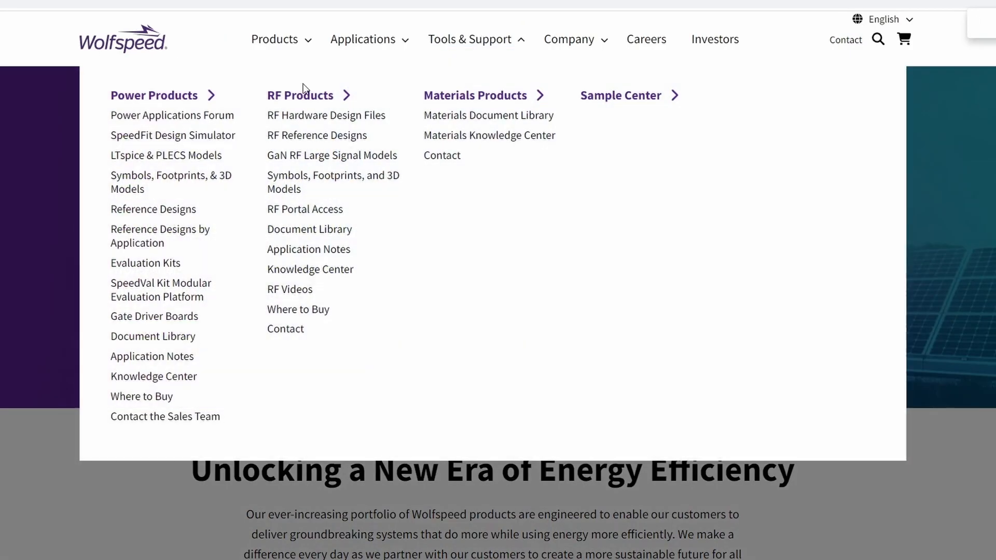
{"action": "mouse_move", "coordinate": [166, 155]}
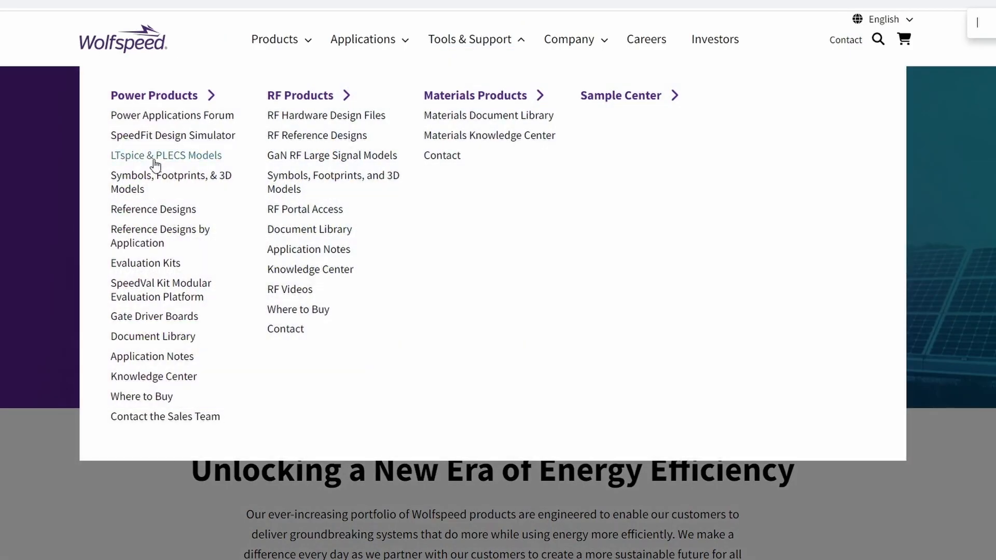
Choose LTspice & PLECS Models under Power Products in the Tools & Support menu.
{"action": "left_click", "coordinate": [165, 155]}
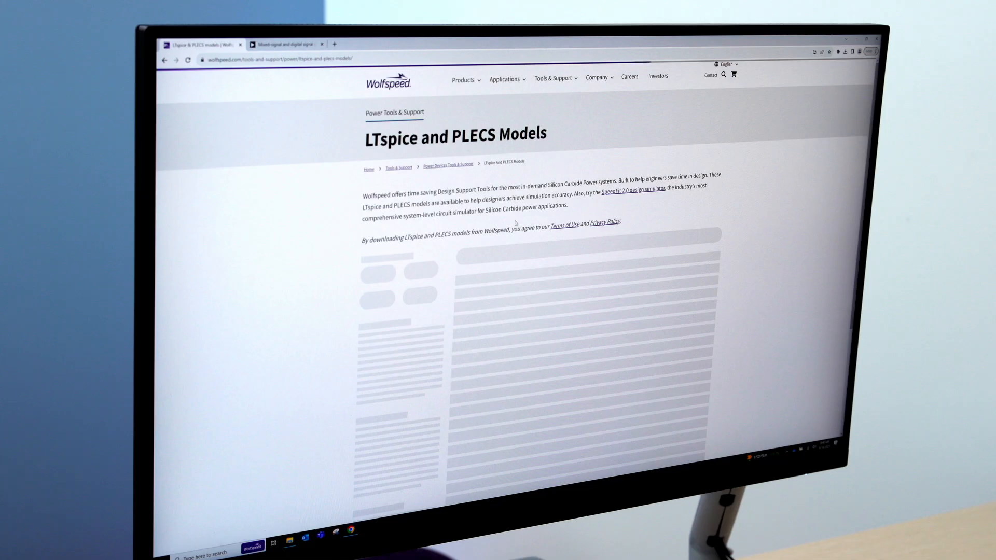